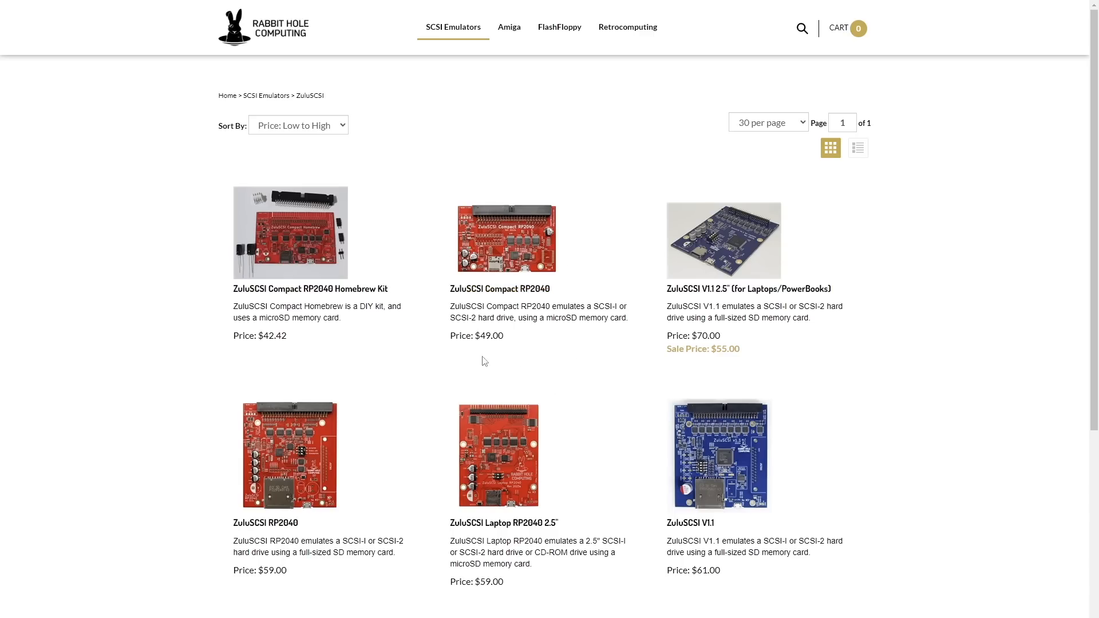
pyautogui.moveTo(750, 382)
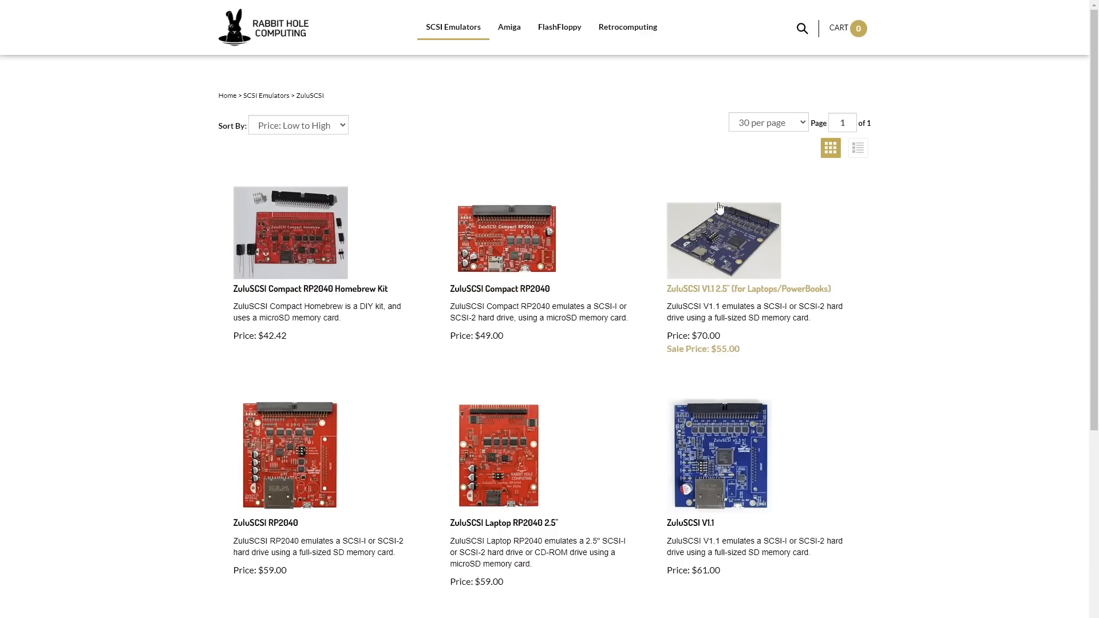
pyautogui.moveTo(786, 380)
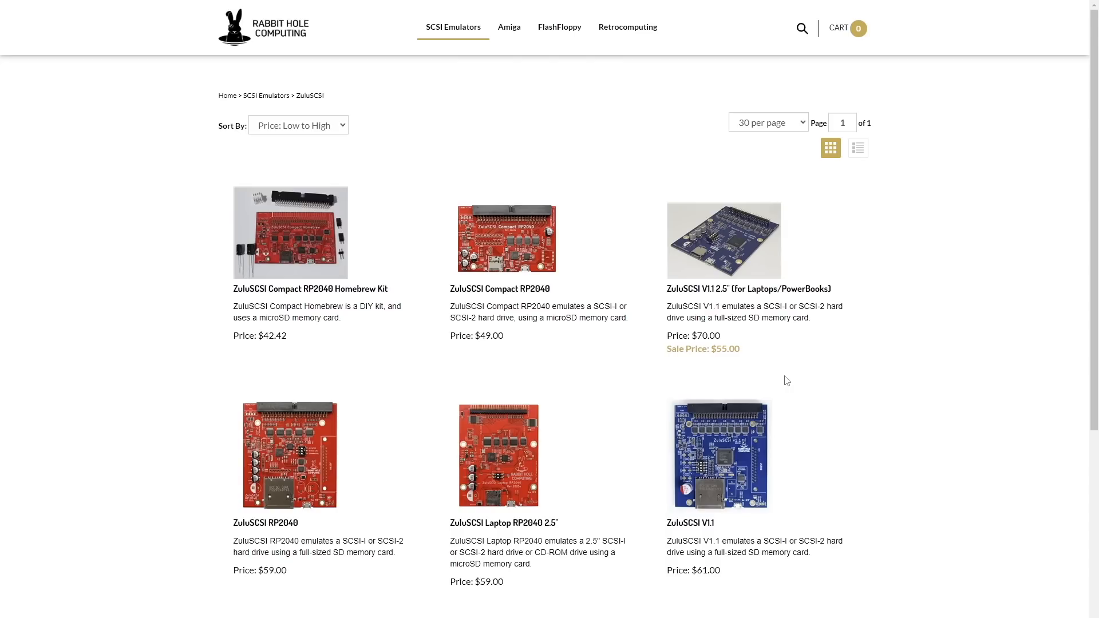
pyautogui.moveTo(759, 386)
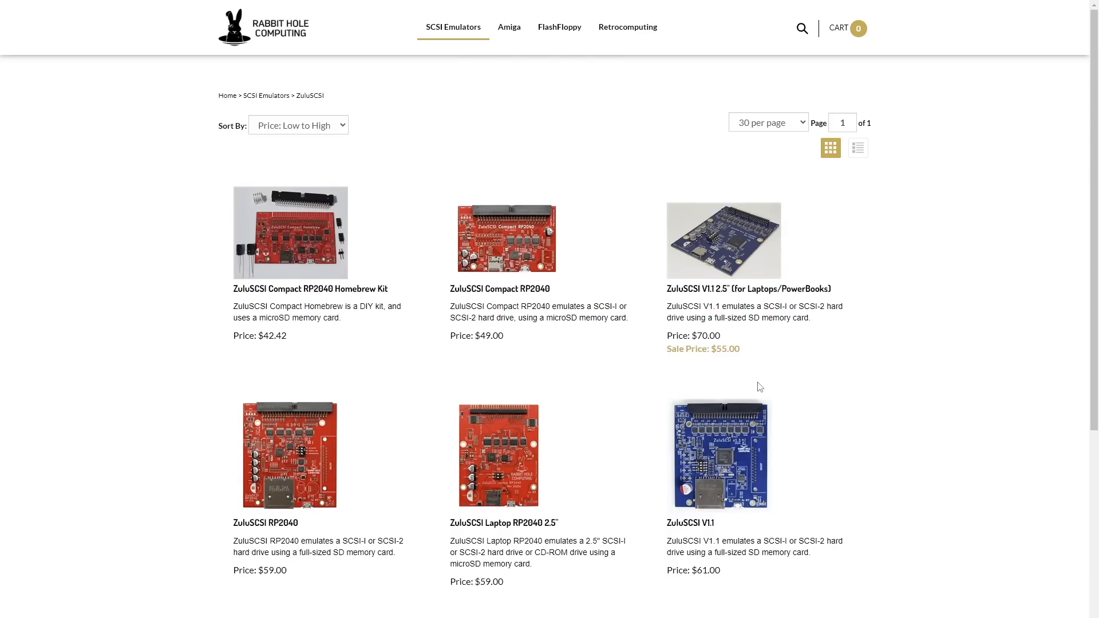
pyautogui.moveTo(719, 390)
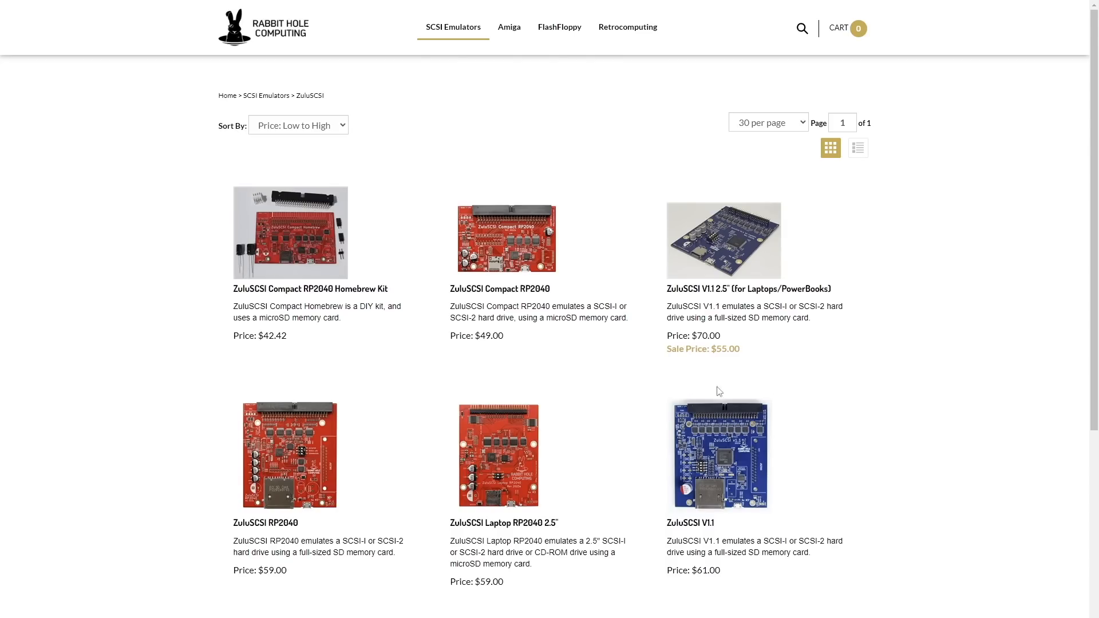
# Browse down the ZuluSCSI product grid, then go to the Amiga parts category
pyautogui.scroll(-3)
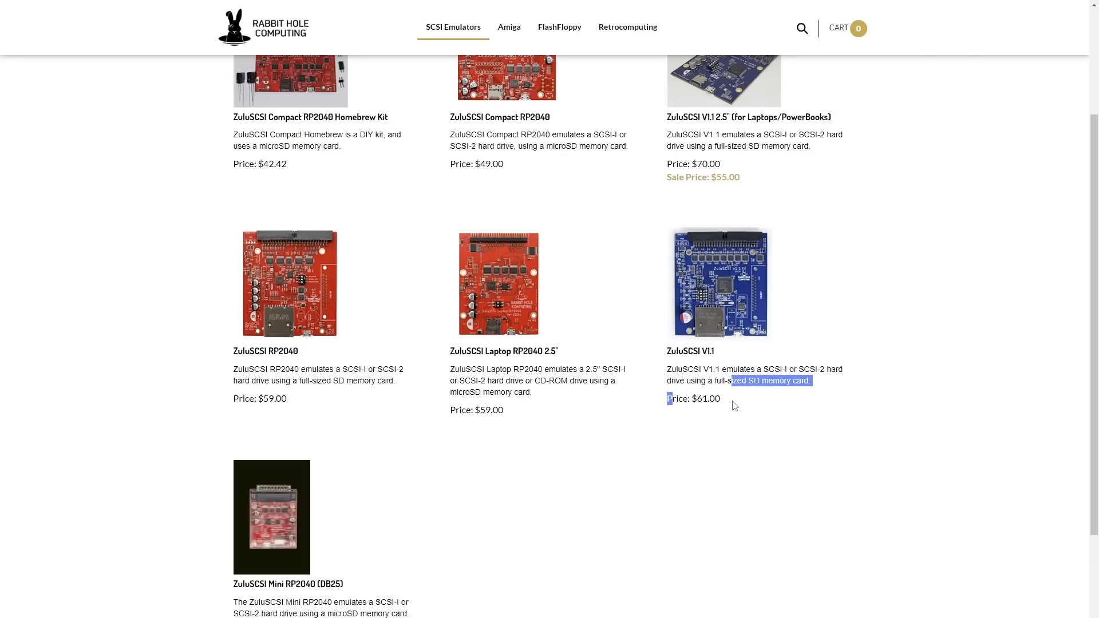
pyautogui.click(500, 479)
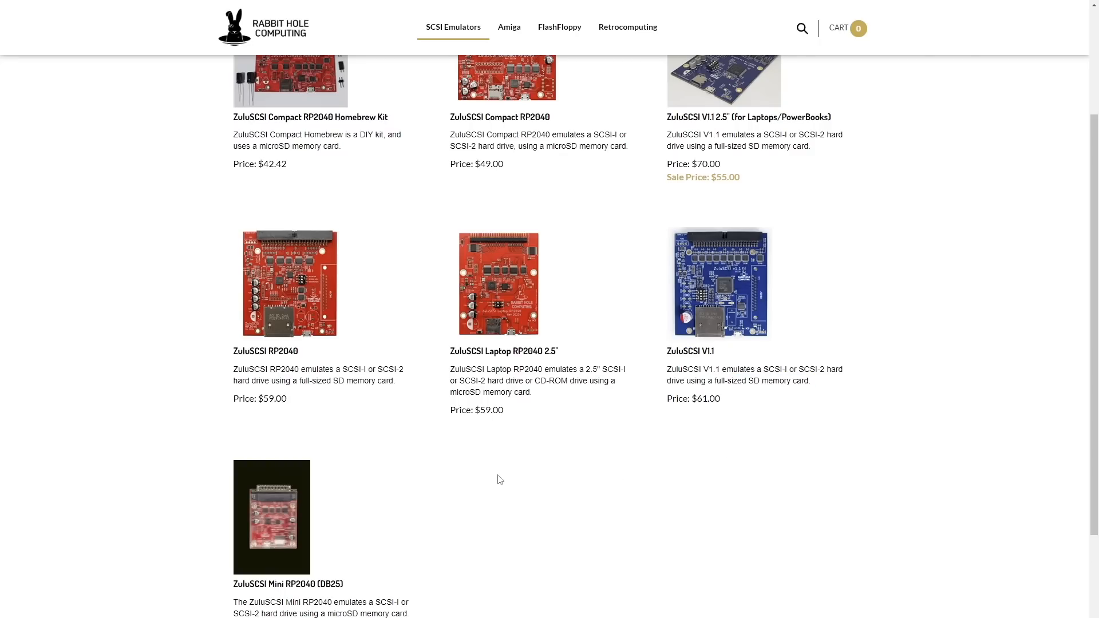
pyautogui.moveTo(499, 479)
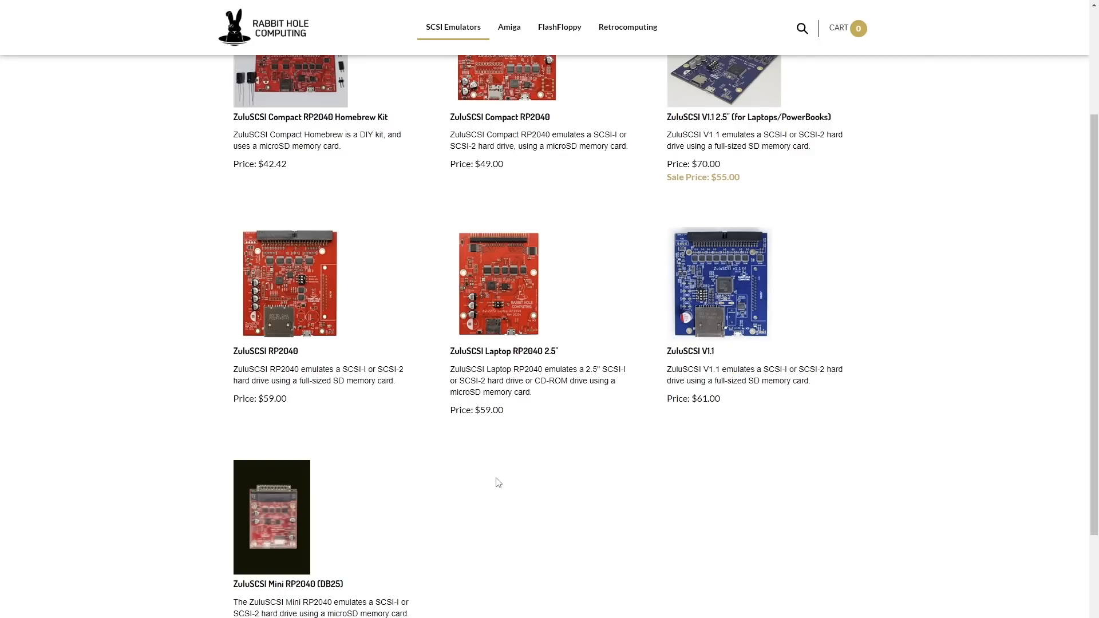
pyautogui.scroll(-3)
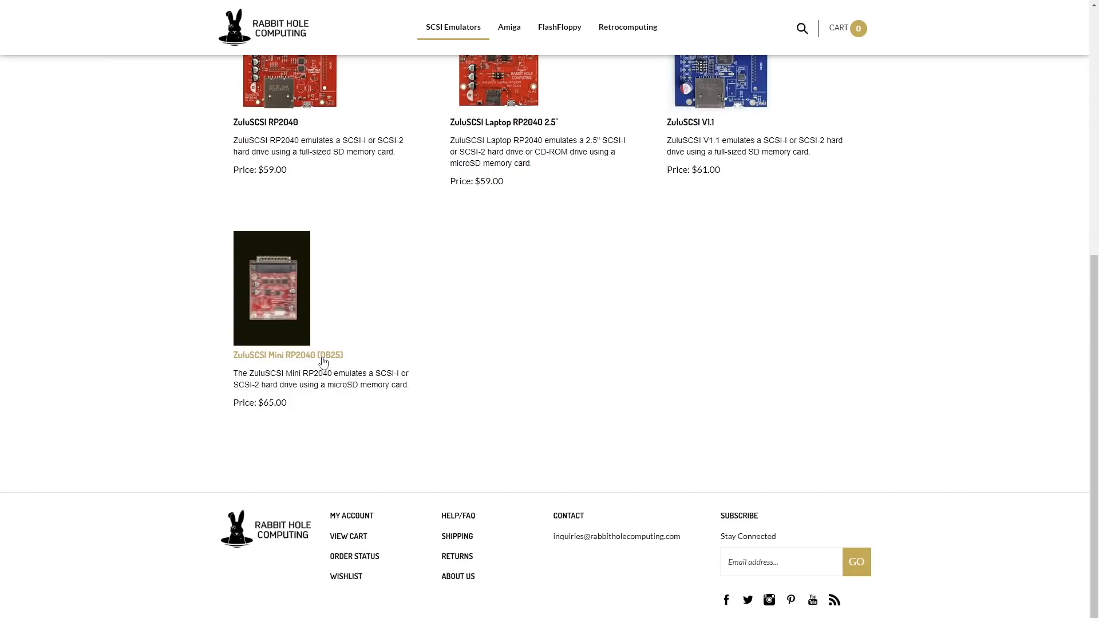
pyautogui.moveTo(239, 405)
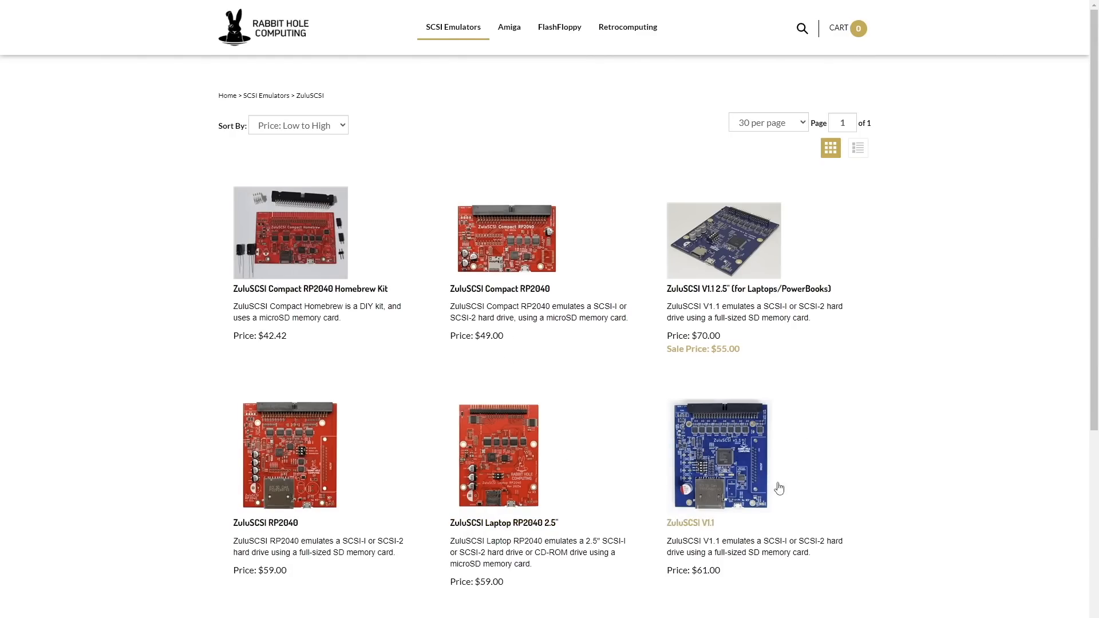
pyautogui.moveTo(879, 335)
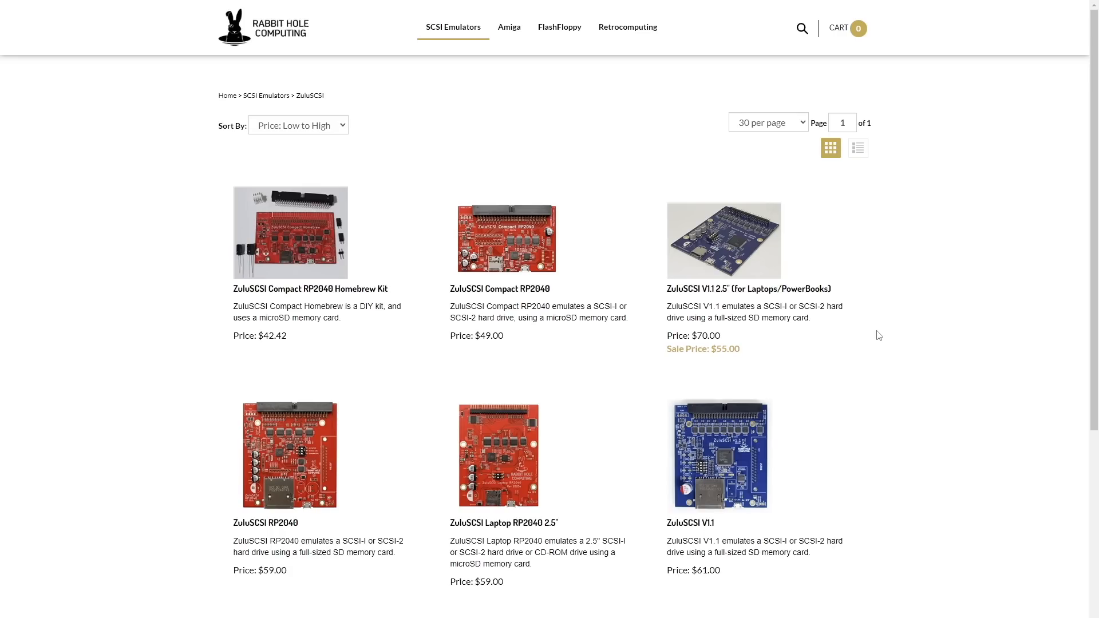
pyautogui.moveTo(723, 275)
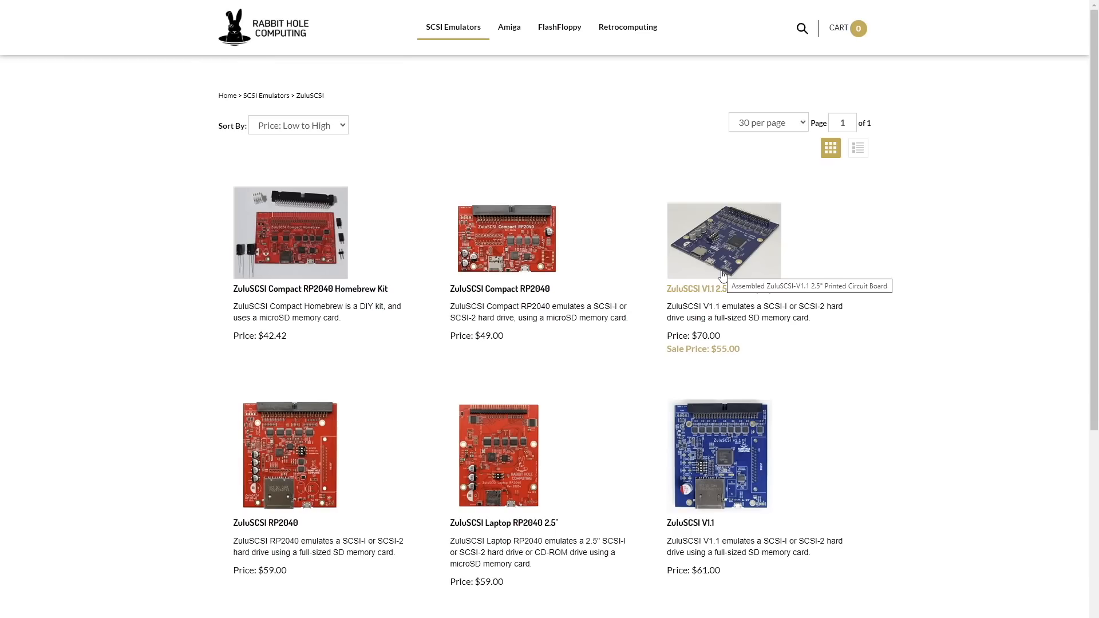
pyautogui.moveTo(527, 226)
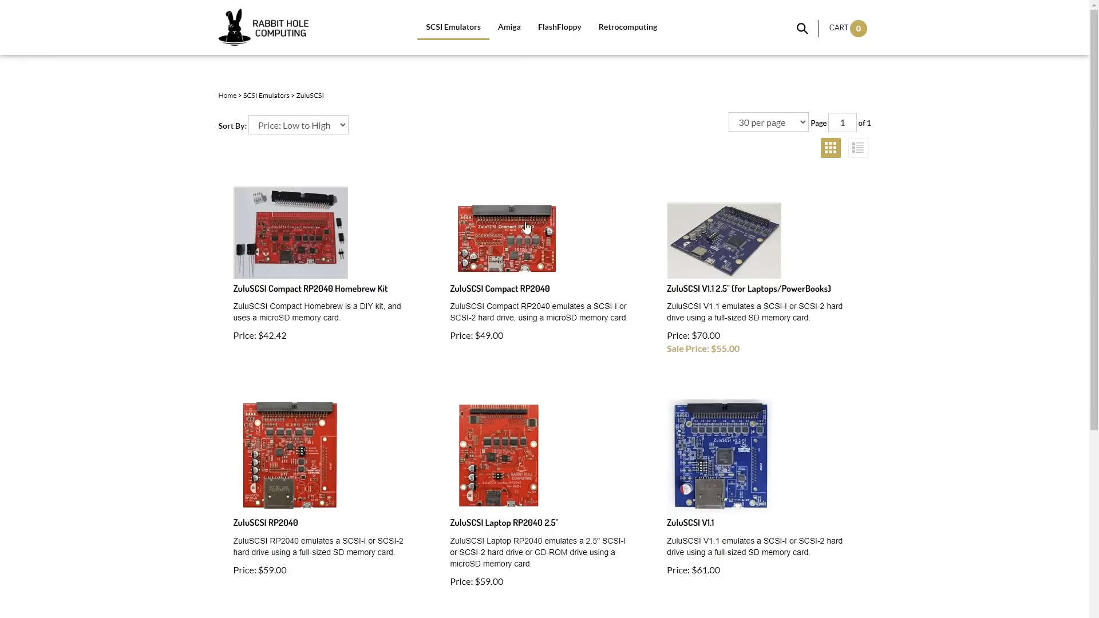
pyautogui.moveTo(386, 261)
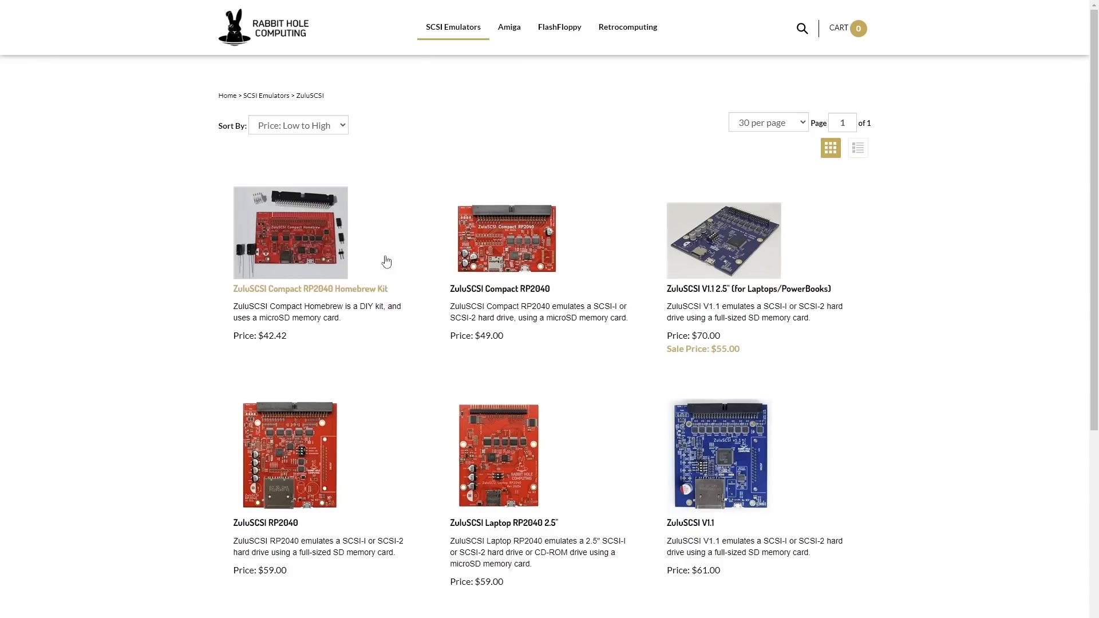
pyautogui.moveTo(565, 173)
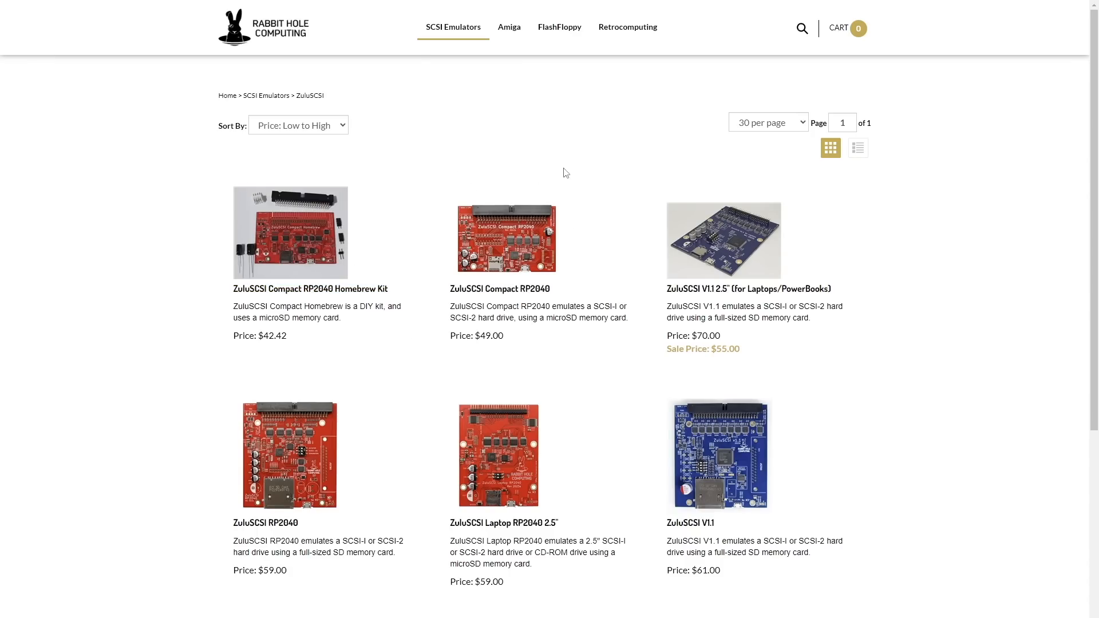
pyautogui.moveTo(618, 176)
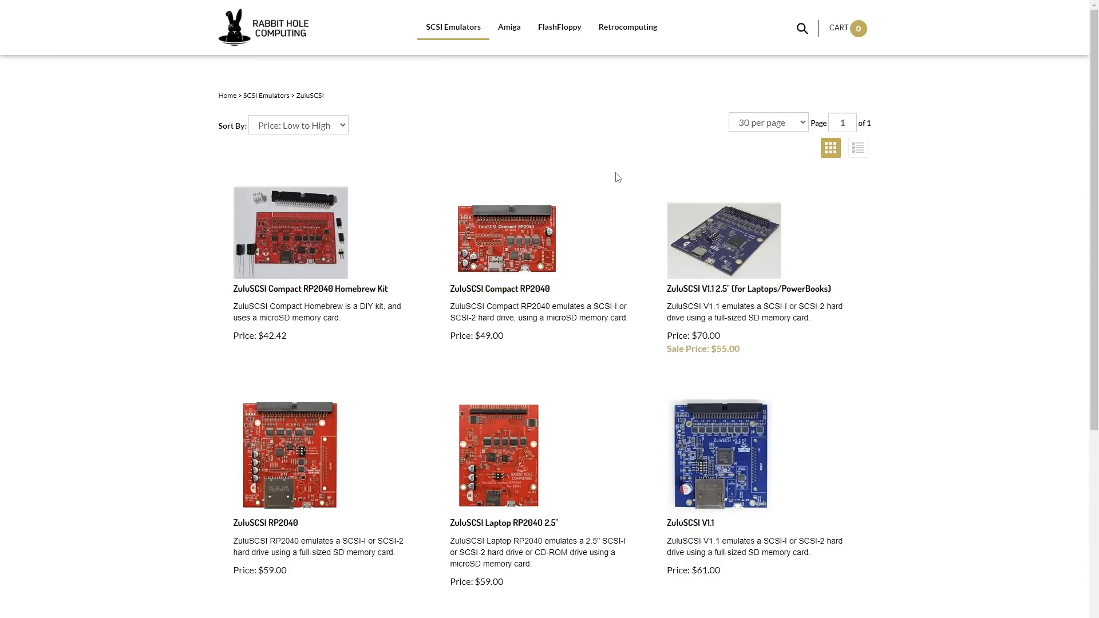
pyautogui.click(509, 26)
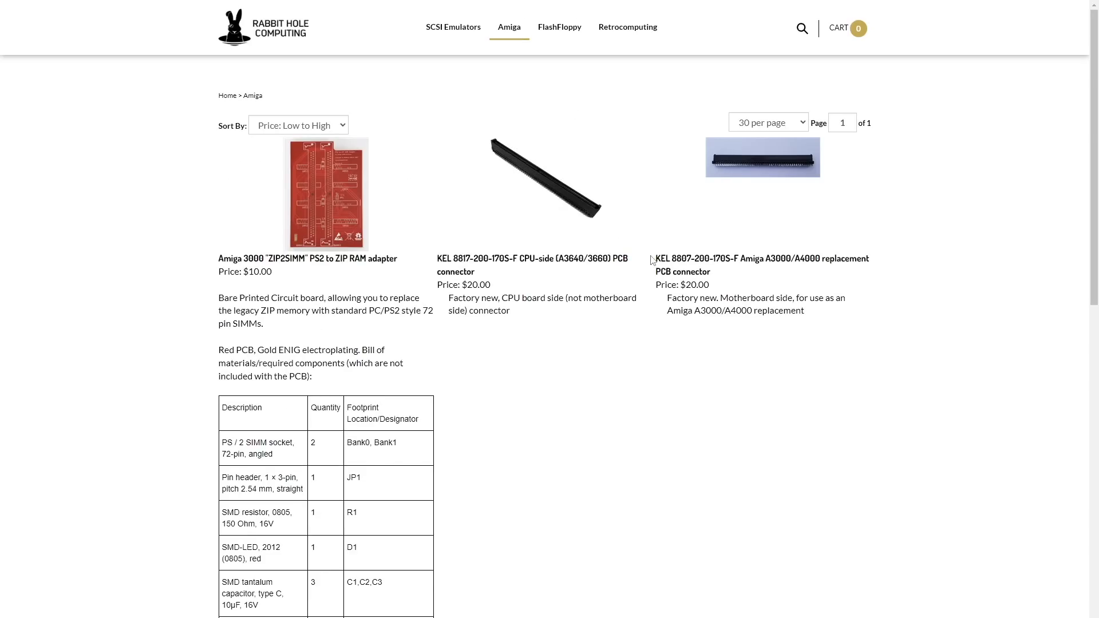
pyautogui.moveTo(230, 266)
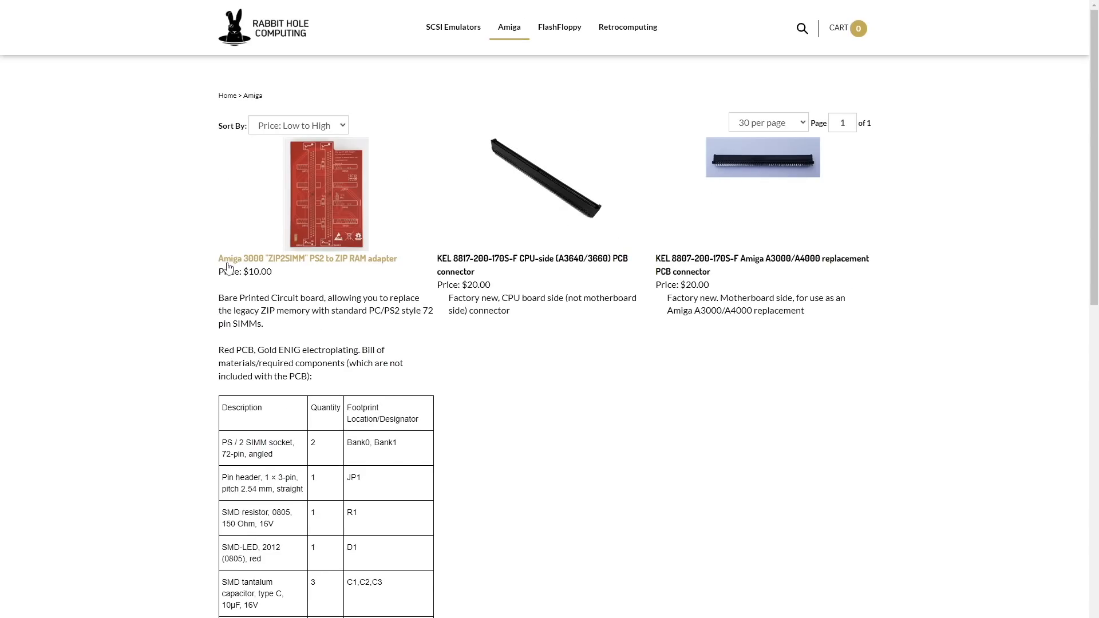
pyautogui.moveTo(325, 289)
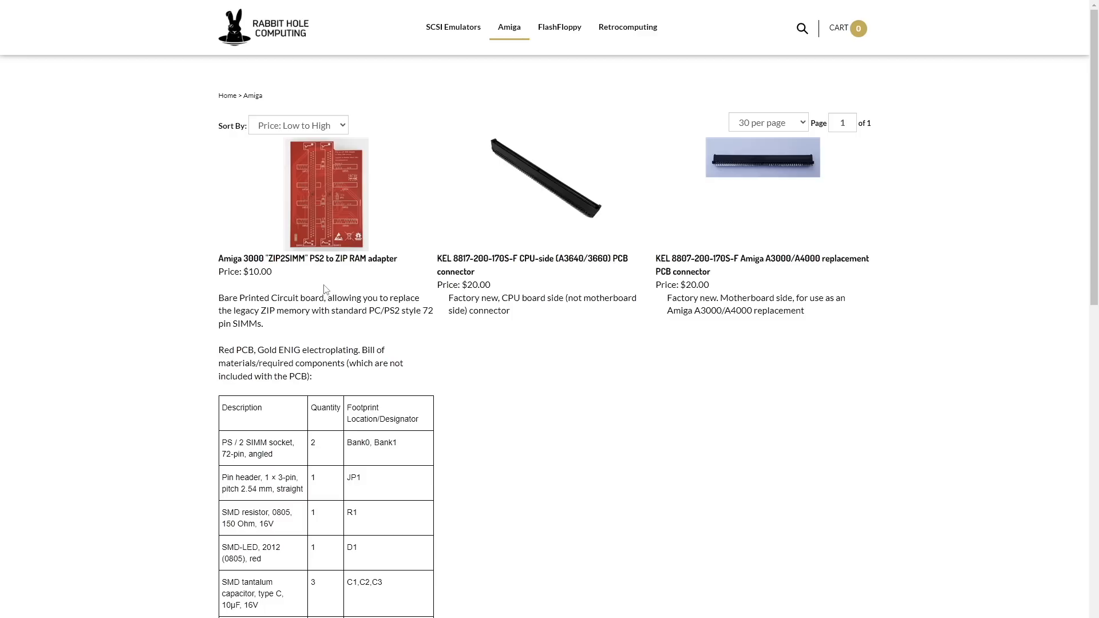
# Browse the Amiga list, then visit the FlashFloppy and Retrocomputing categories
pyautogui.scroll(-3)
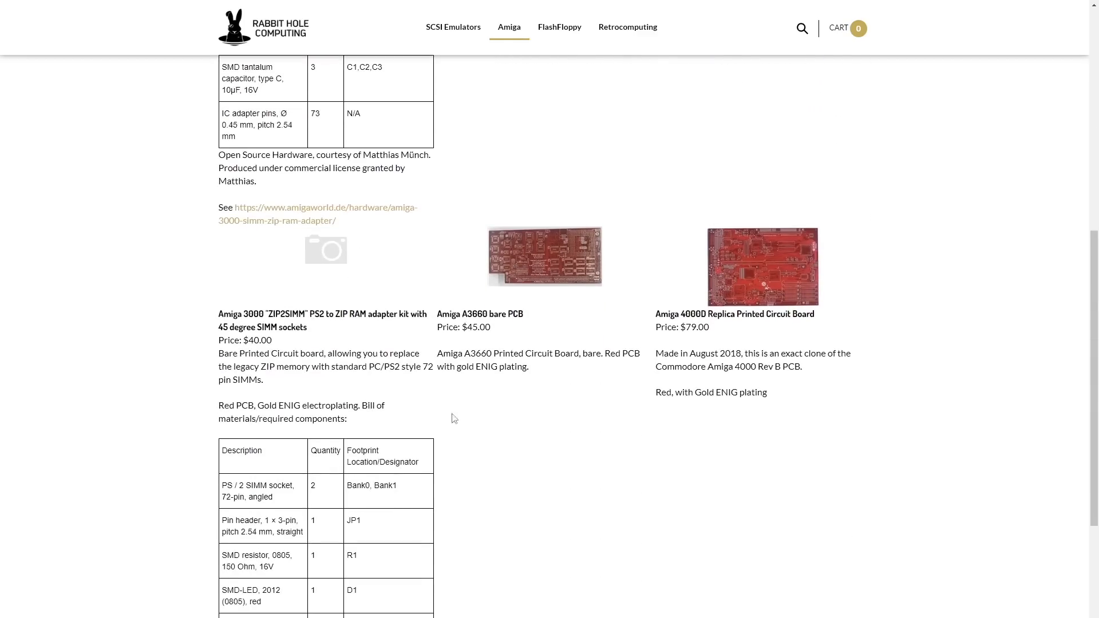
pyautogui.scroll(-3)
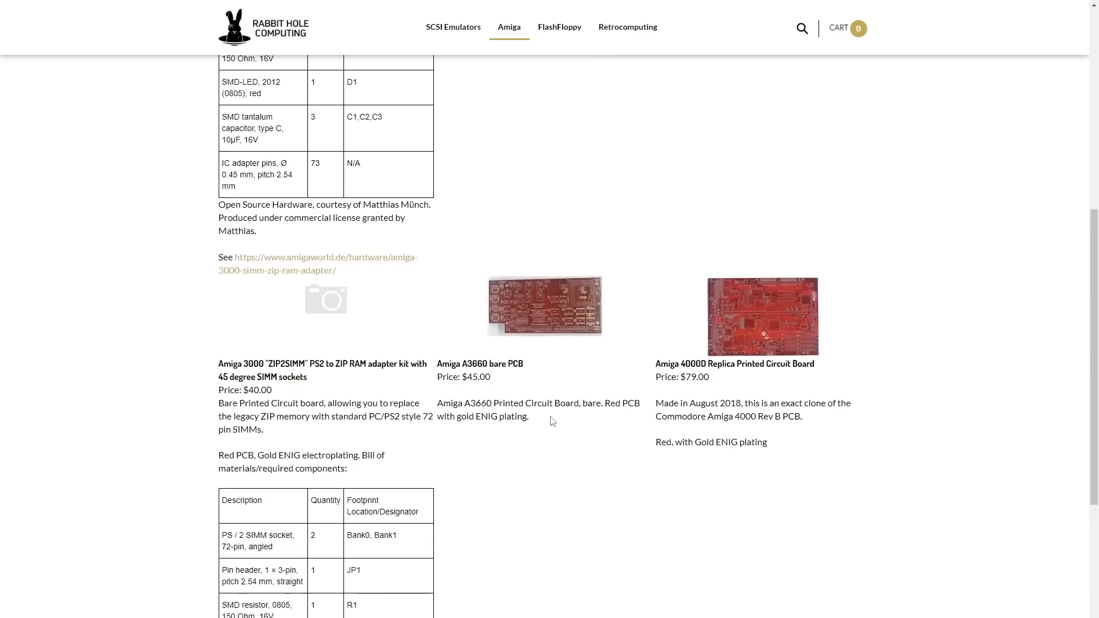
pyautogui.click(560, 27)
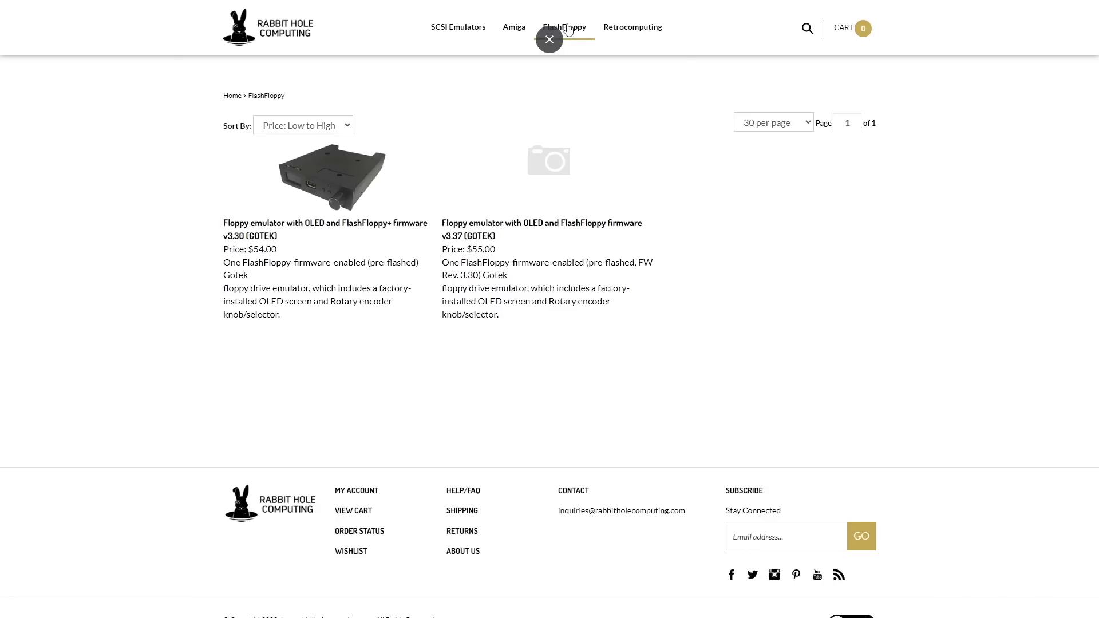
pyautogui.click(632, 26)
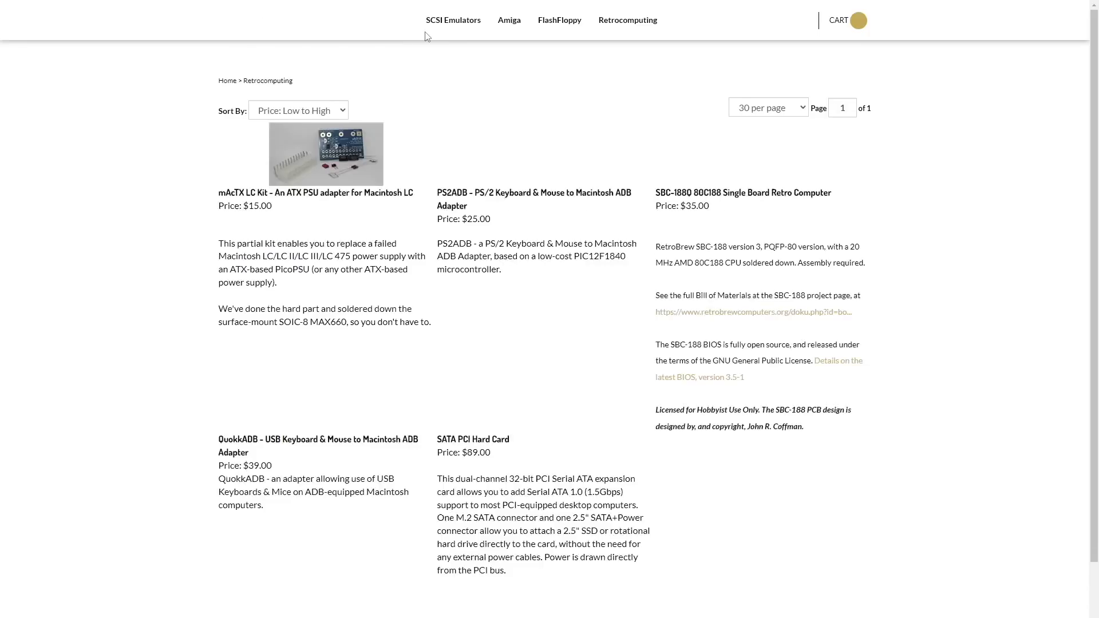
pyautogui.scroll(-3)
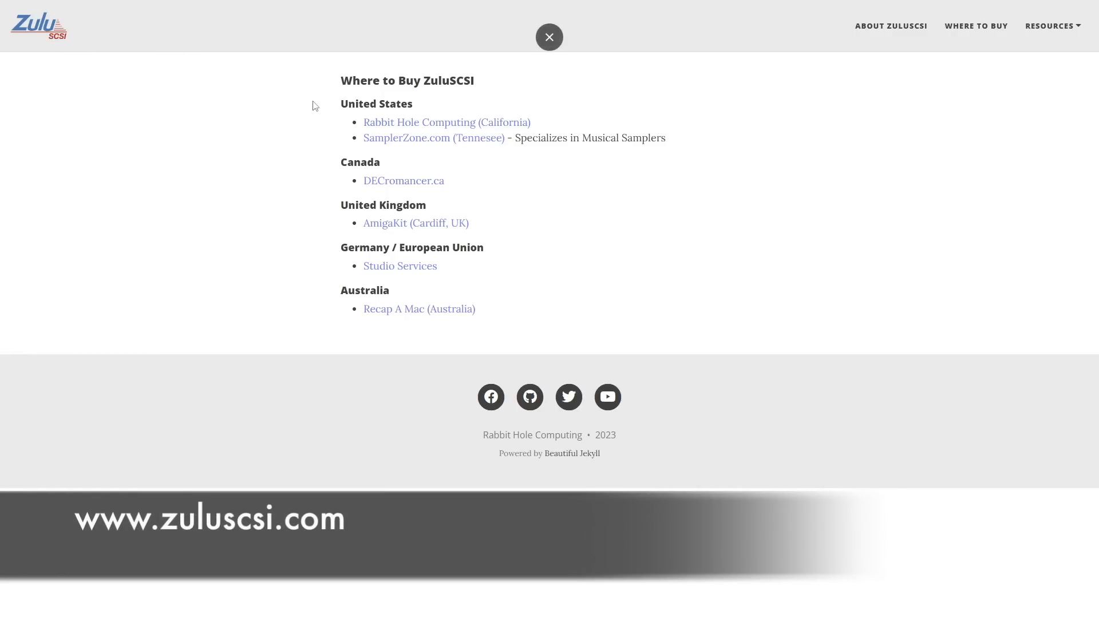
pyautogui.click(549, 37)
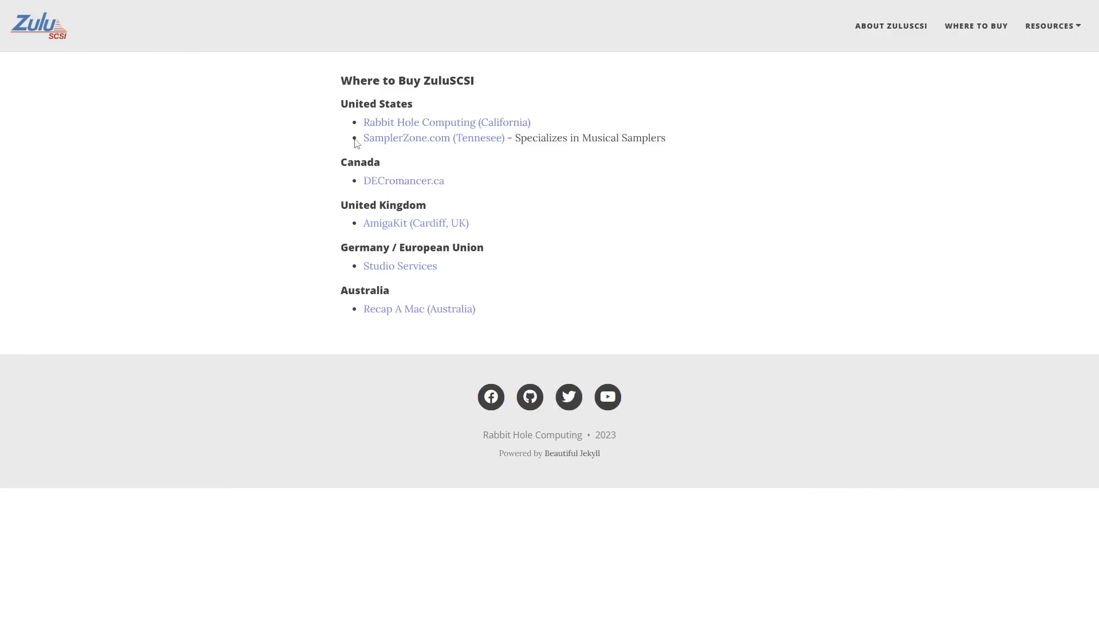
pyautogui.moveTo(444, 149)
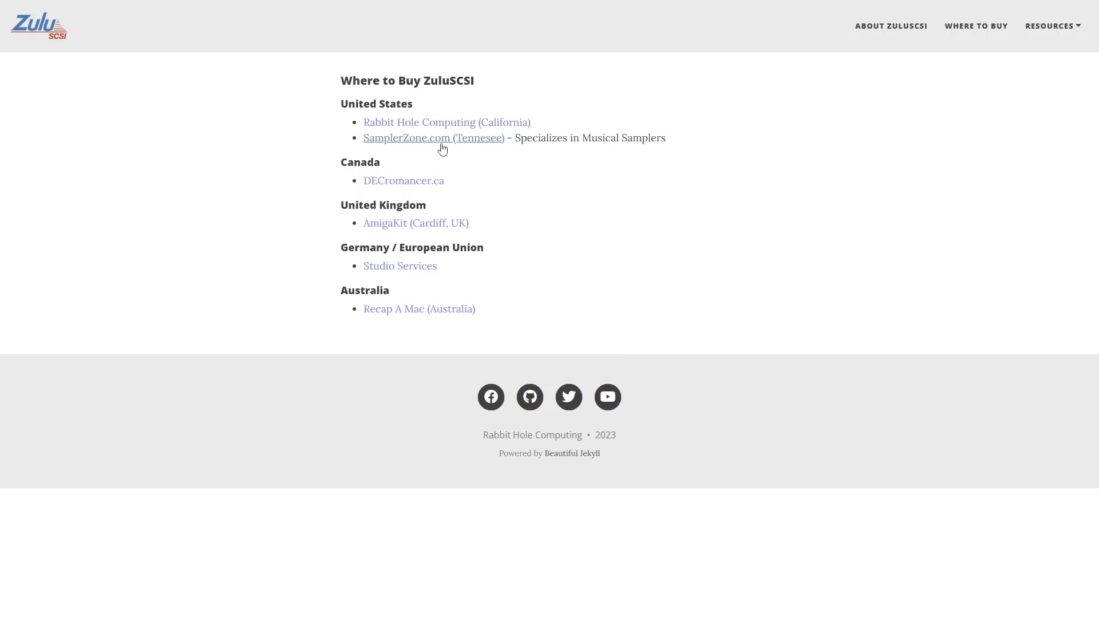
pyautogui.moveTo(450, 150)
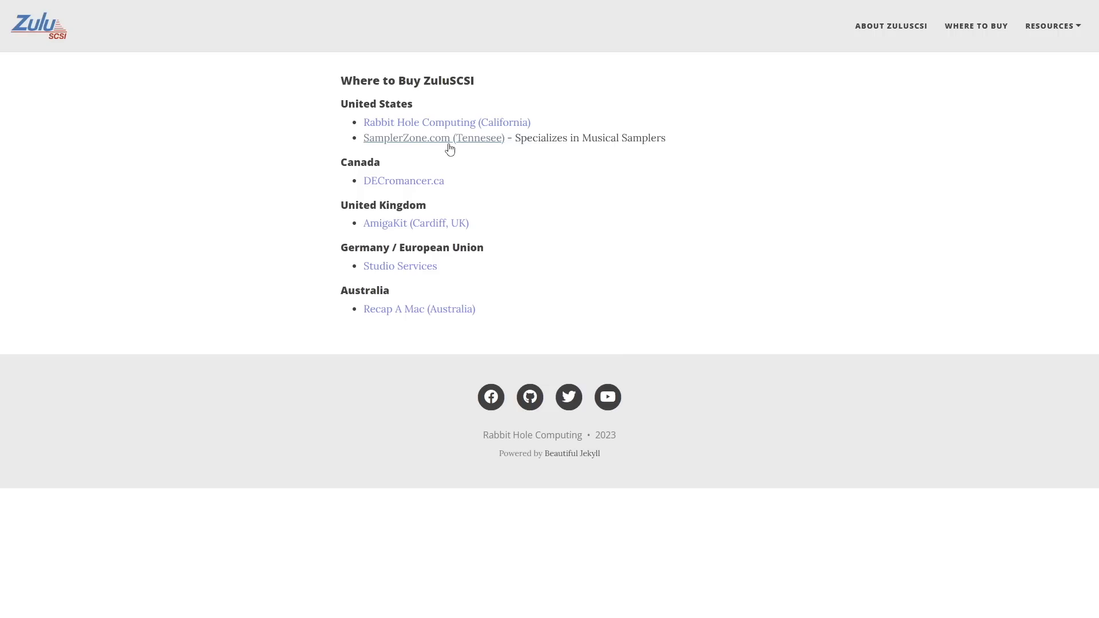
pyautogui.moveTo(433, 195)
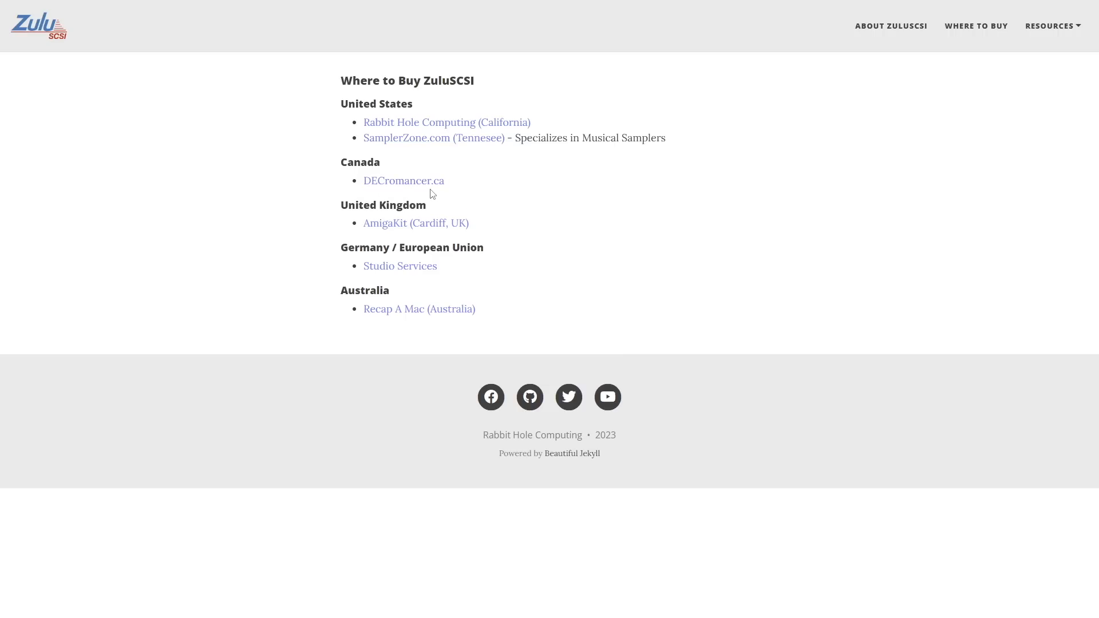
pyautogui.moveTo(396, 225)
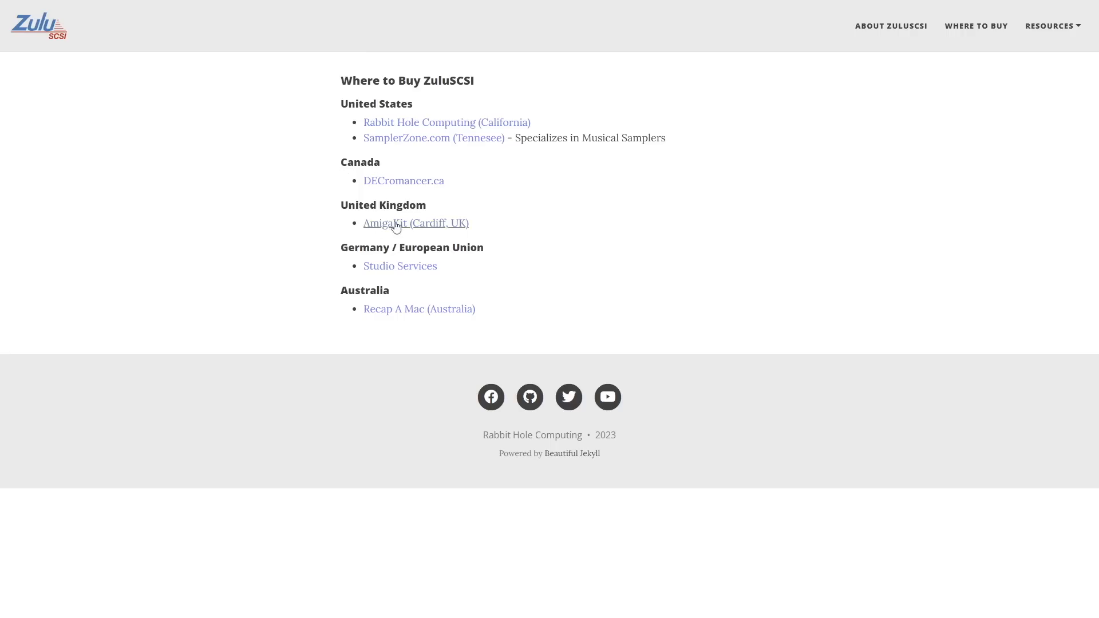
pyautogui.moveTo(445, 271)
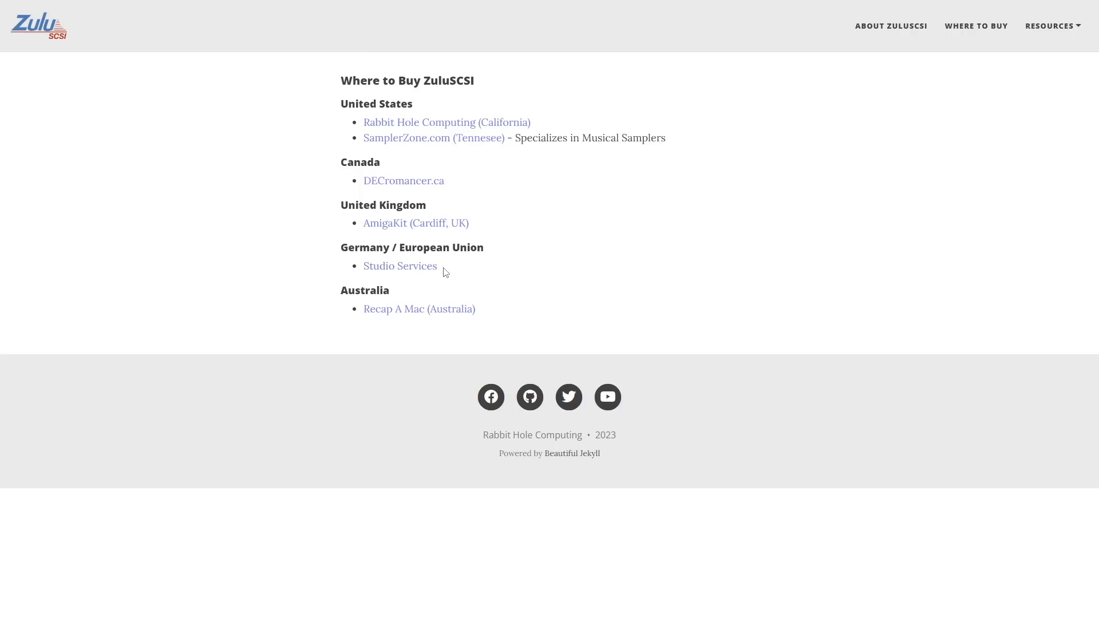
pyautogui.moveTo(431, 291)
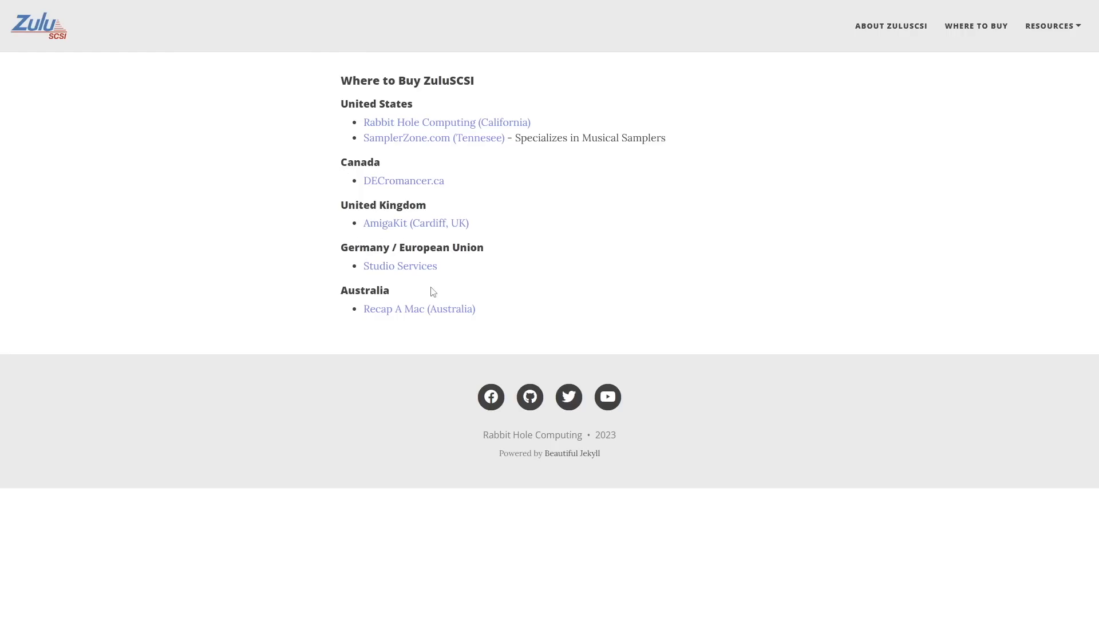
pyautogui.moveTo(413, 312)
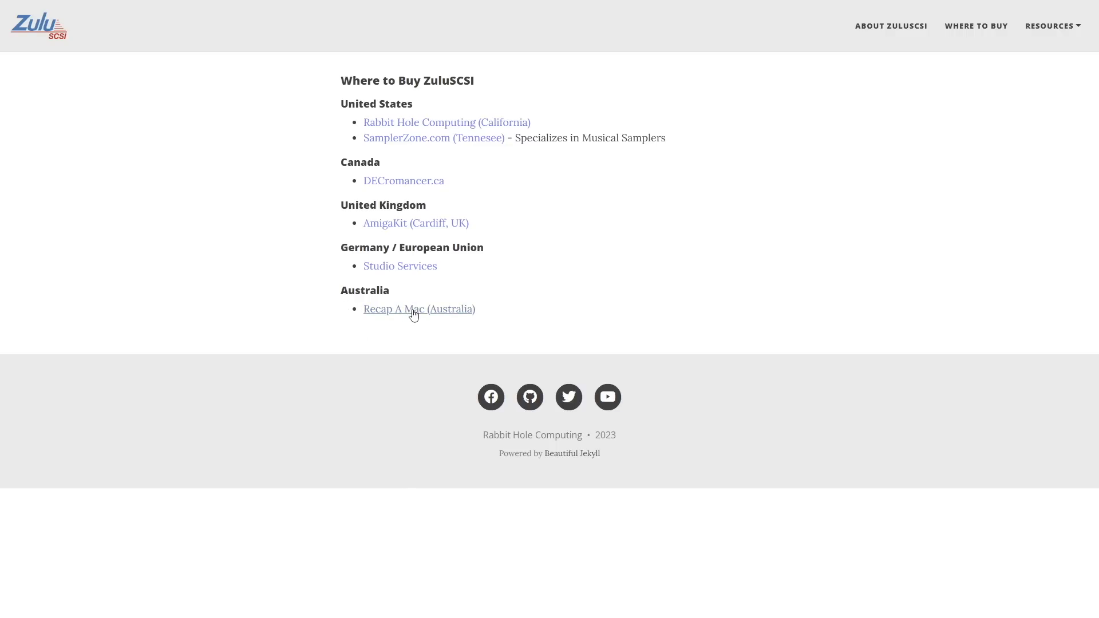
pyautogui.moveTo(675, 275)
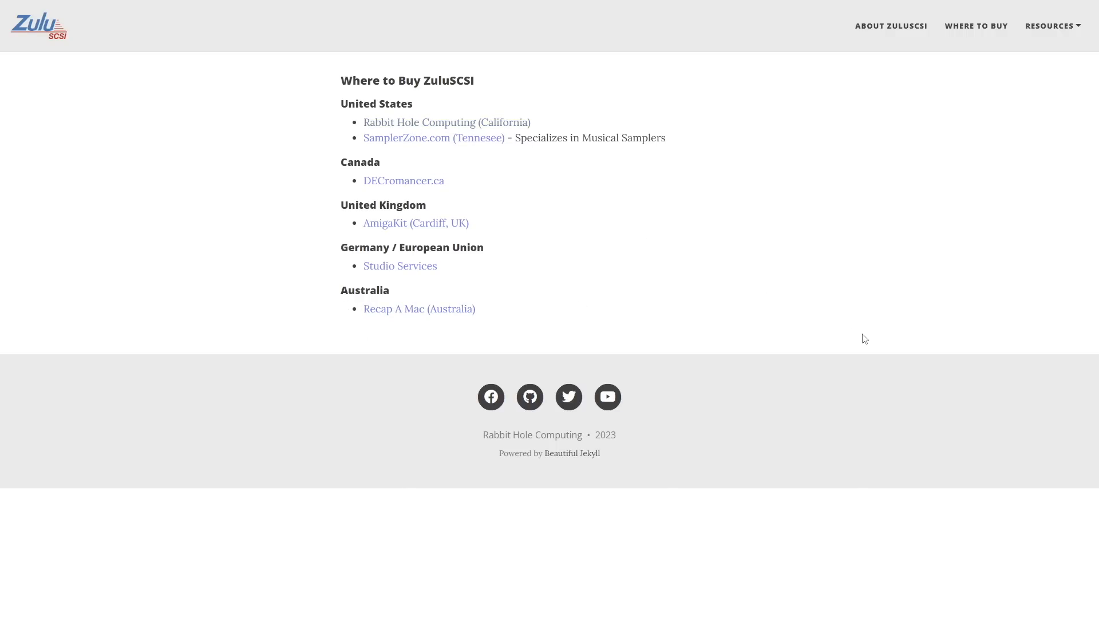
# Return to the store's ZuluSCSI listing and browse the prices starting at the $42.42 Homebrew Kit
pyautogui.click(446, 122)
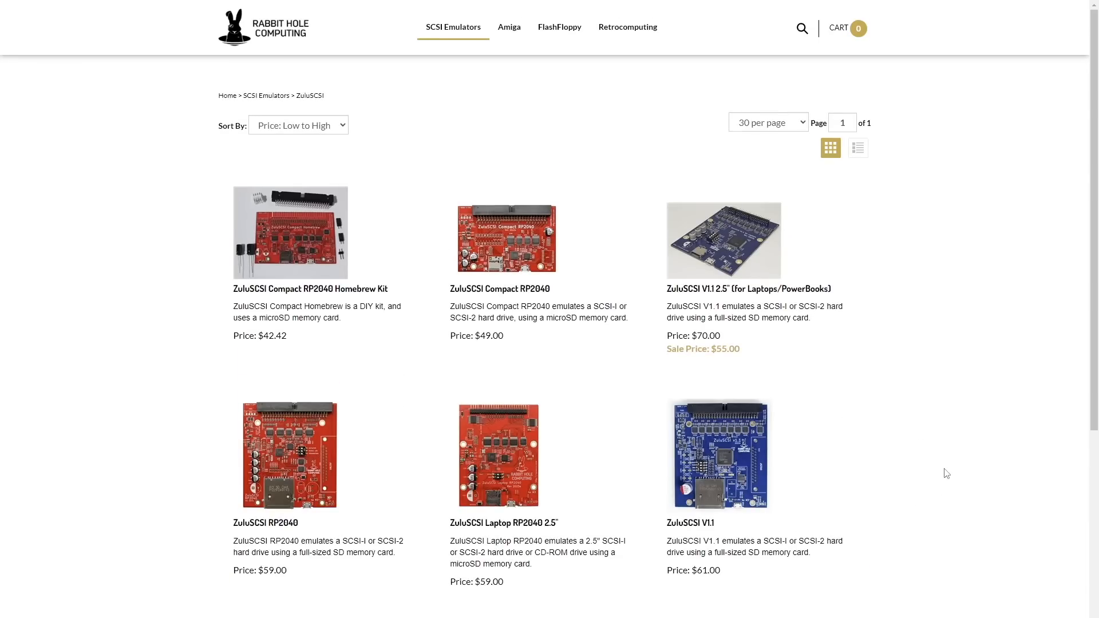
pyautogui.scroll(-3)
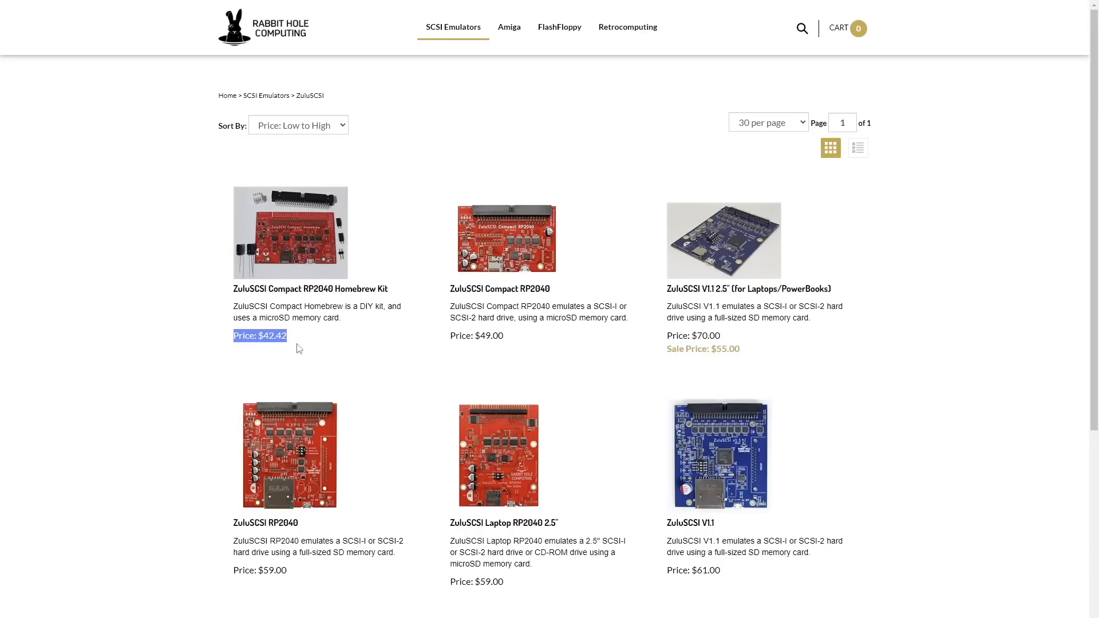
pyautogui.moveTo(452, 332)
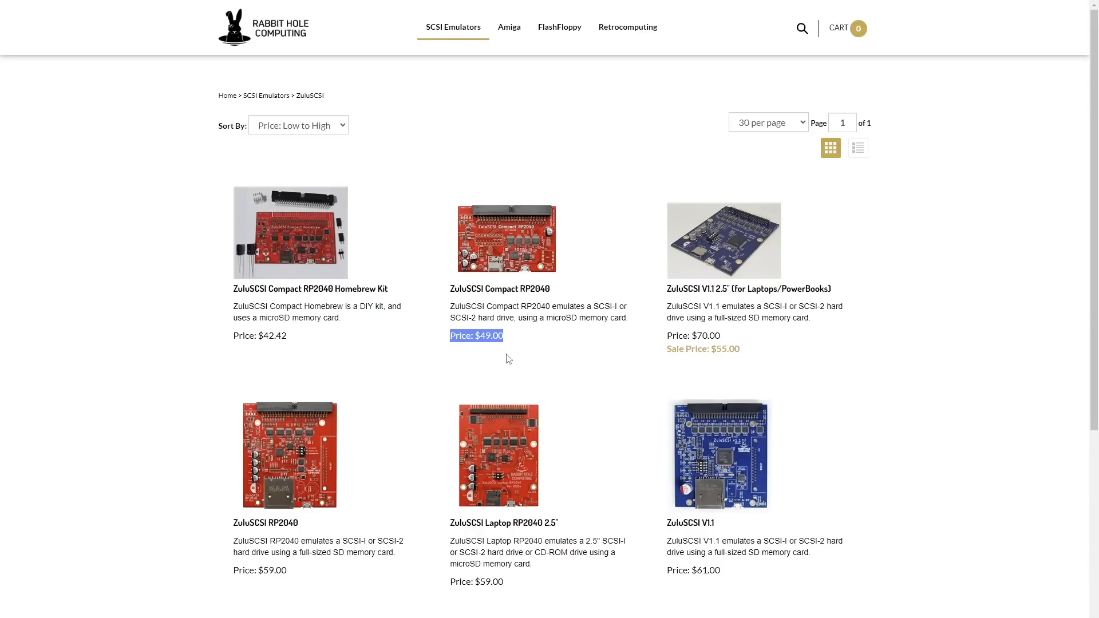
pyautogui.scroll(-3)
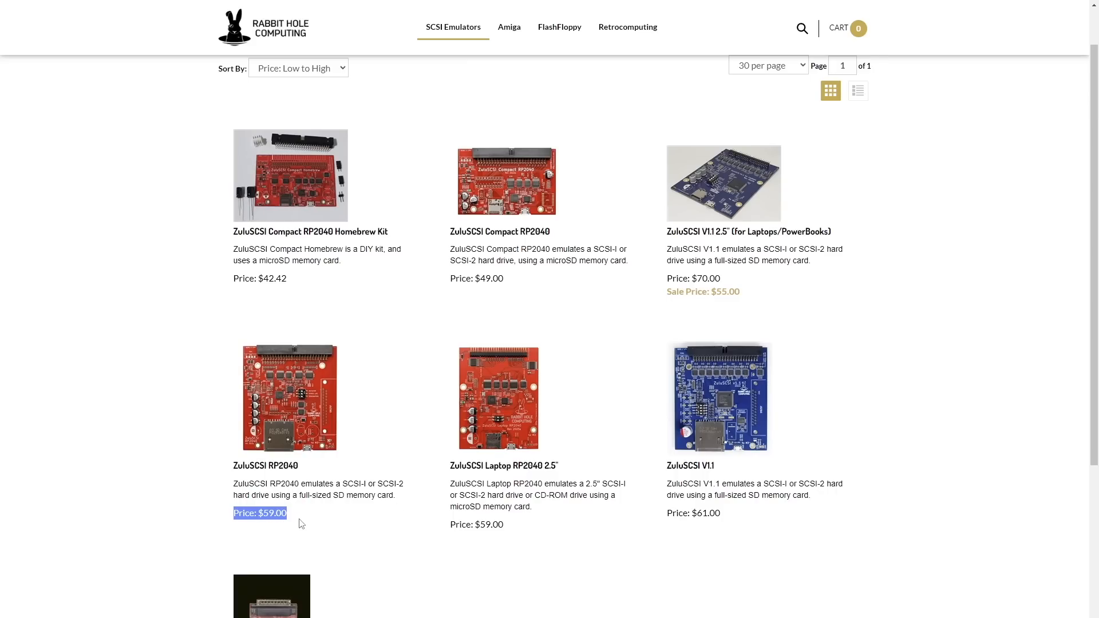
pyautogui.moveTo(336, 306)
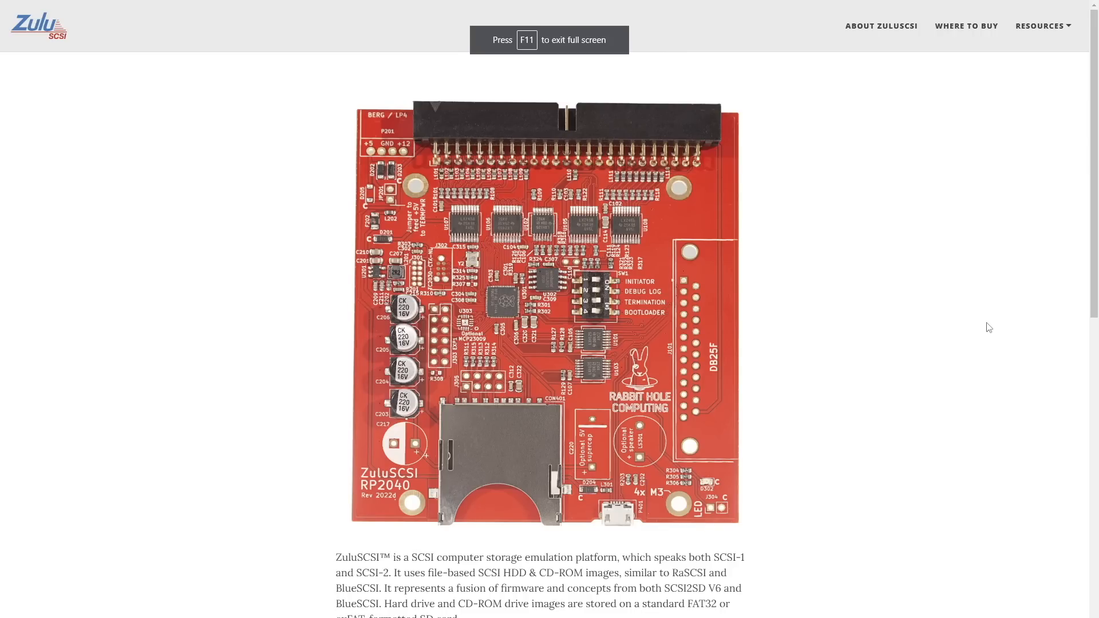
pyautogui.moveTo(987, 324)
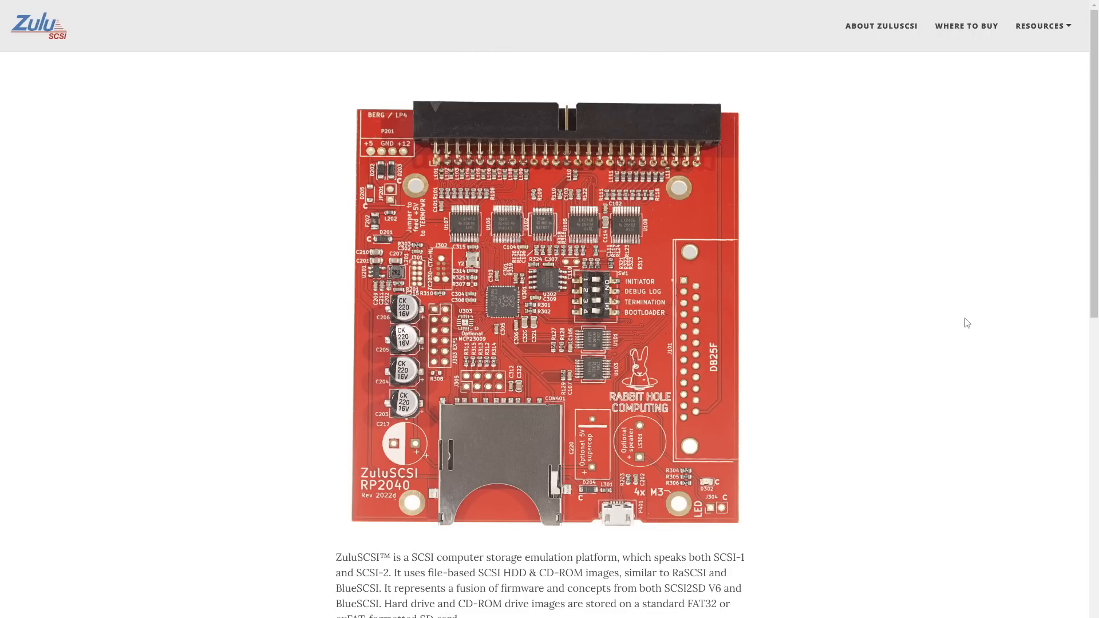
# Read the ZuluSCSI Features list, noting the 6MB/sec write speed, down to Origins and License
pyautogui.scroll(-3)
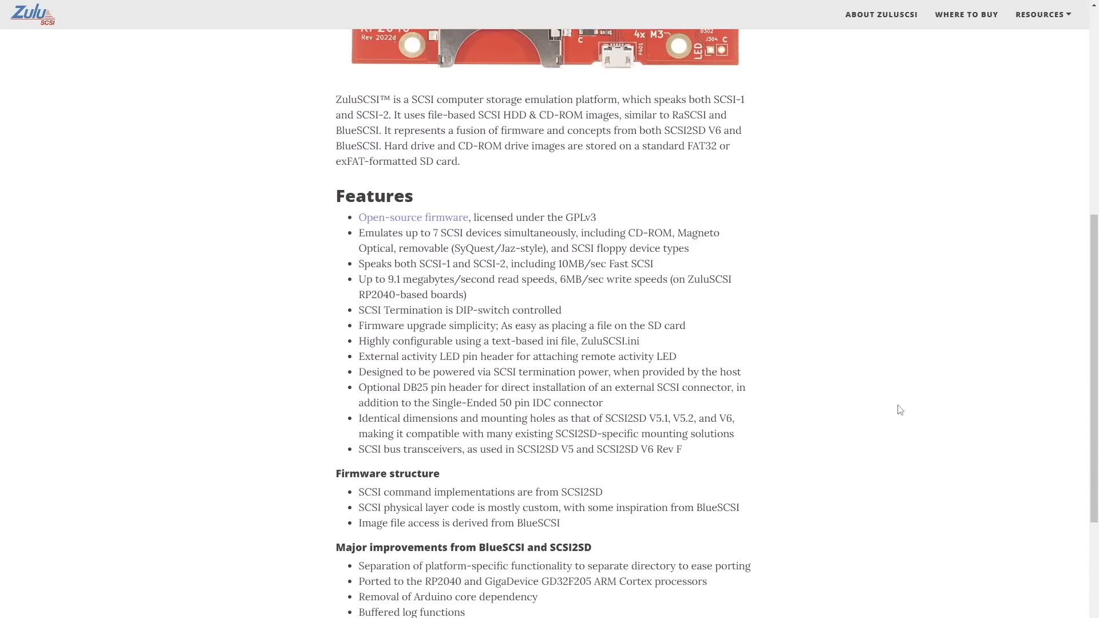
pyautogui.scroll(-3)
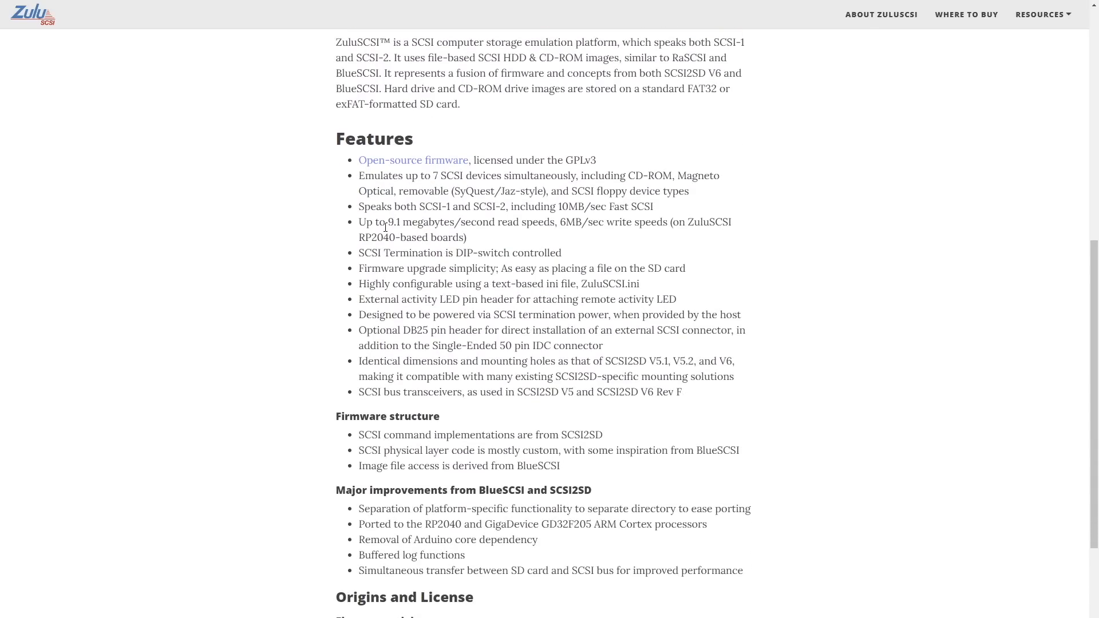
pyautogui.doubleClick(575, 223)
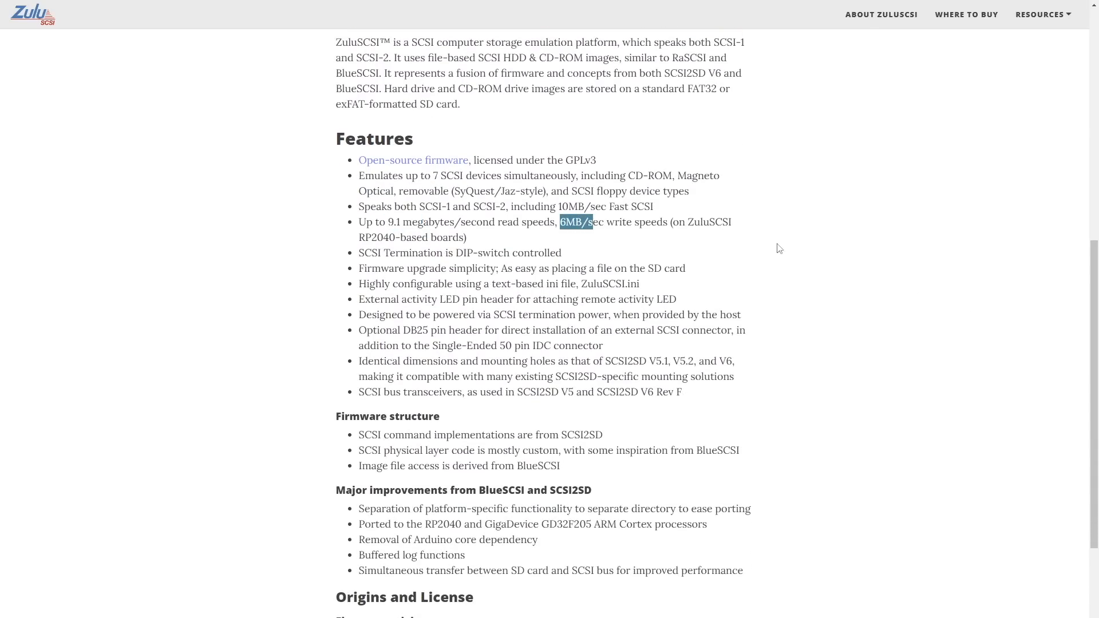
pyautogui.doubleClick(380, 237)
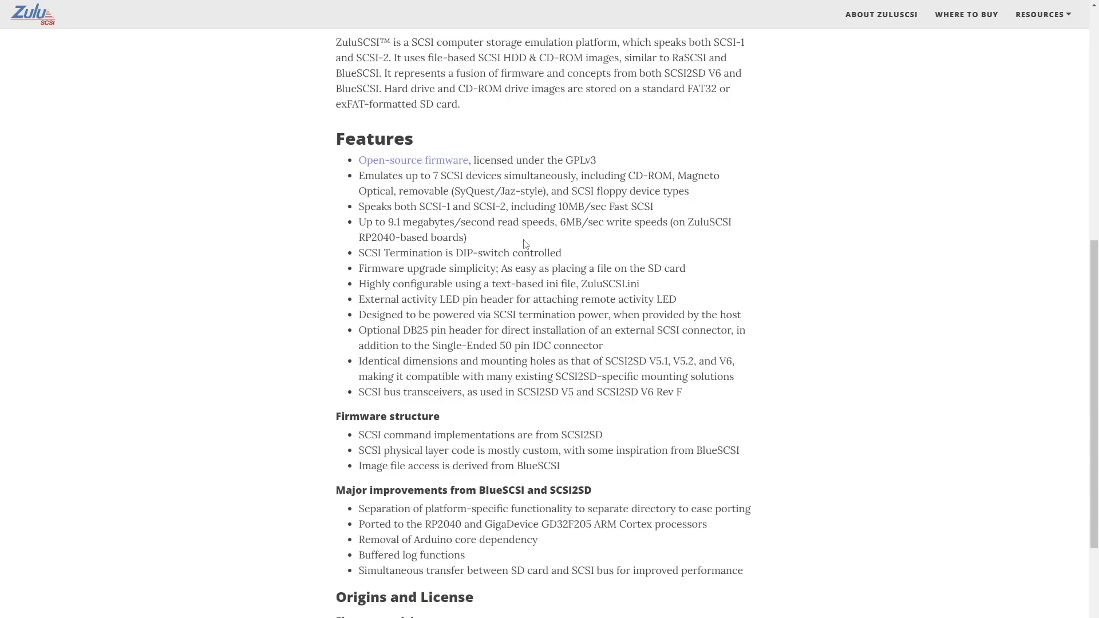
pyautogui.moveTo(847, 347)
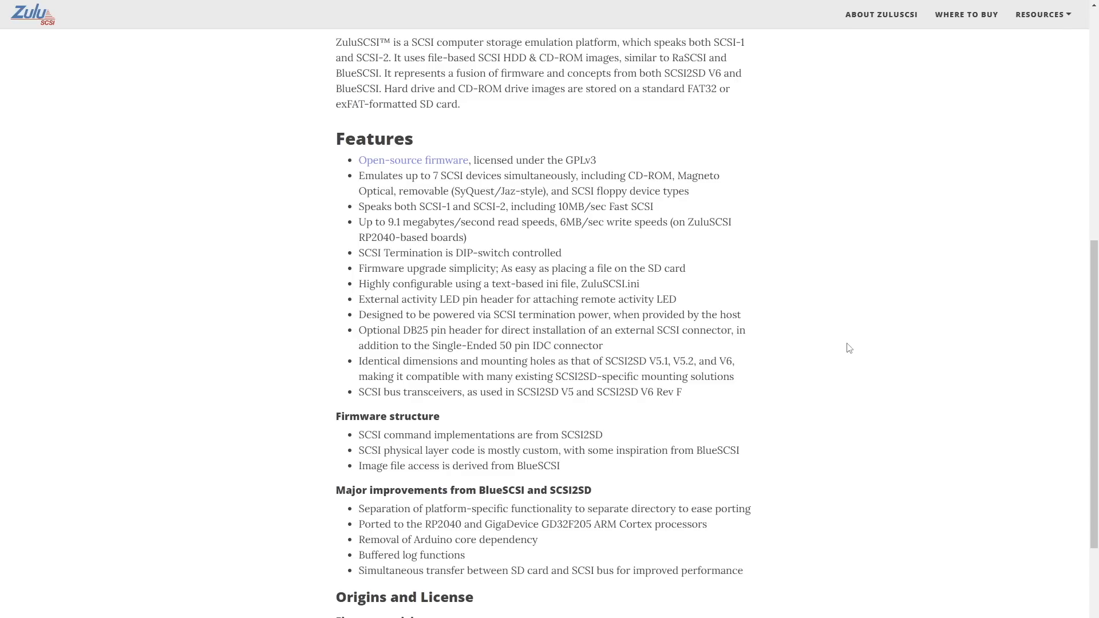
pyautogui.scroll(-3)
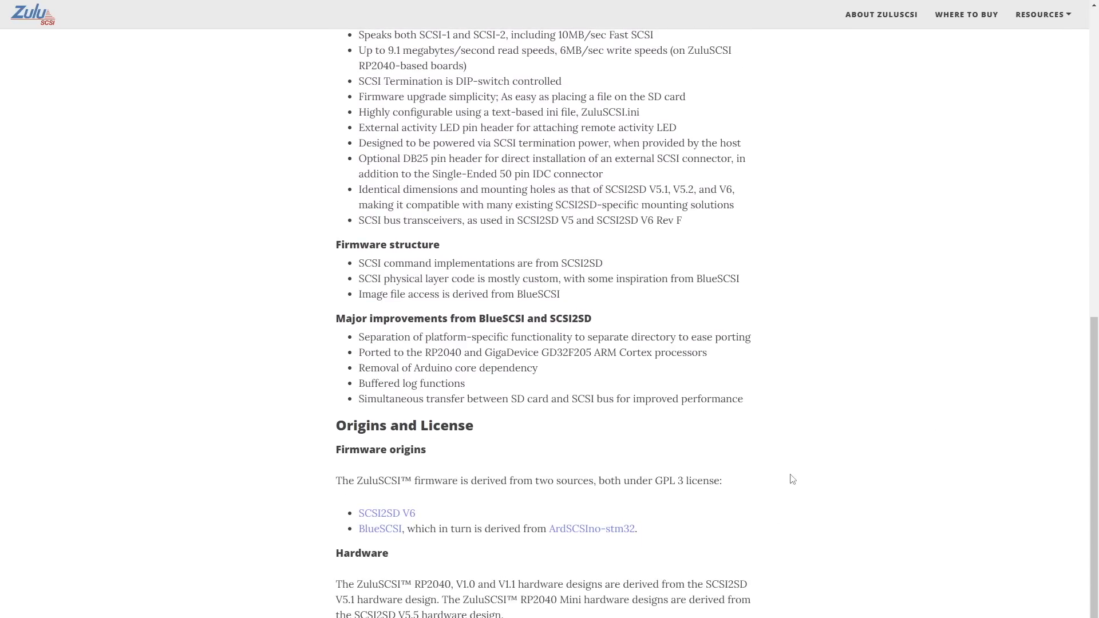
pyautogui.scroll(-3)
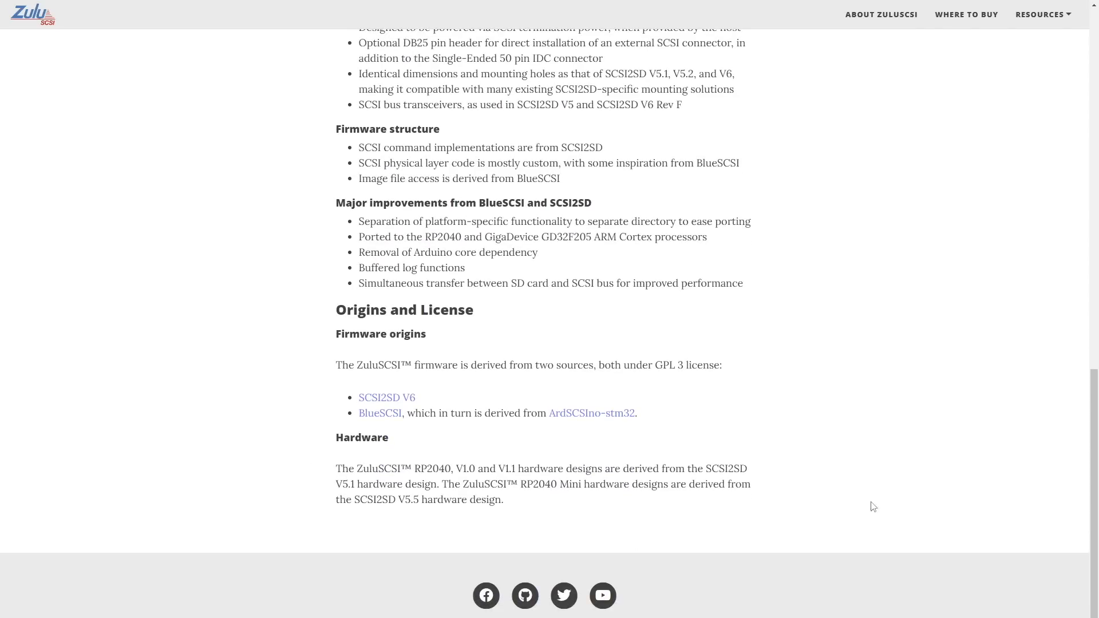